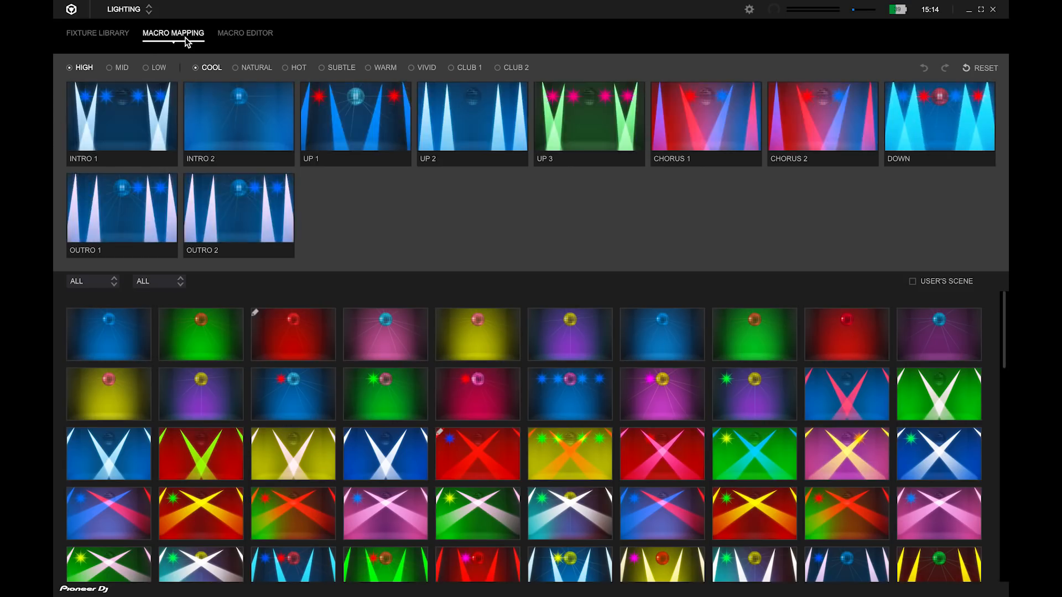
mouse_move(477, 347)
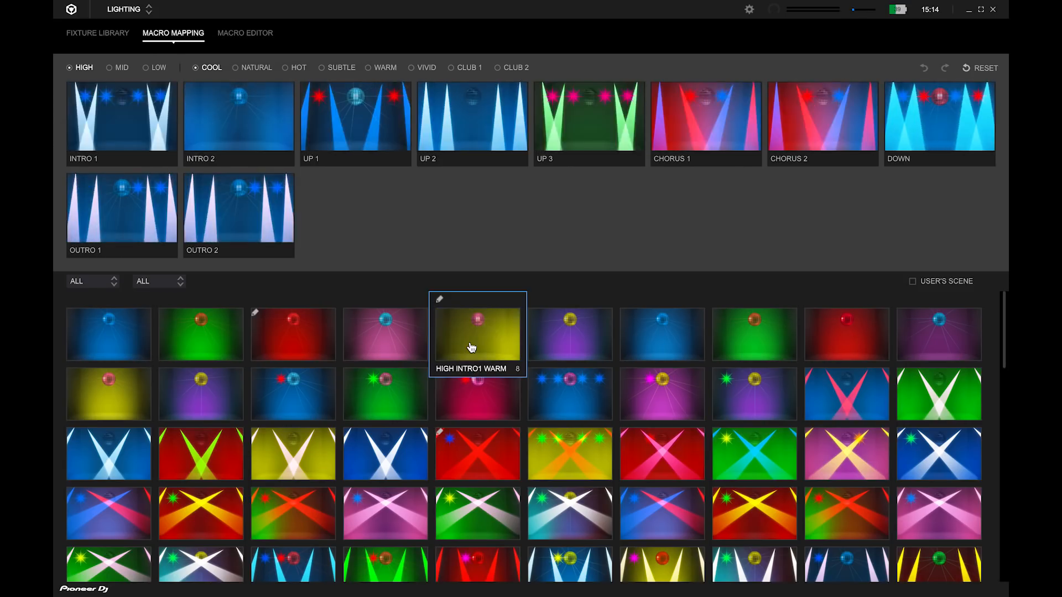
Step: Scroll the Macro Mapping scene list to reach and open the HIGH INTRO1 WARM scene
scroll("down", 3)
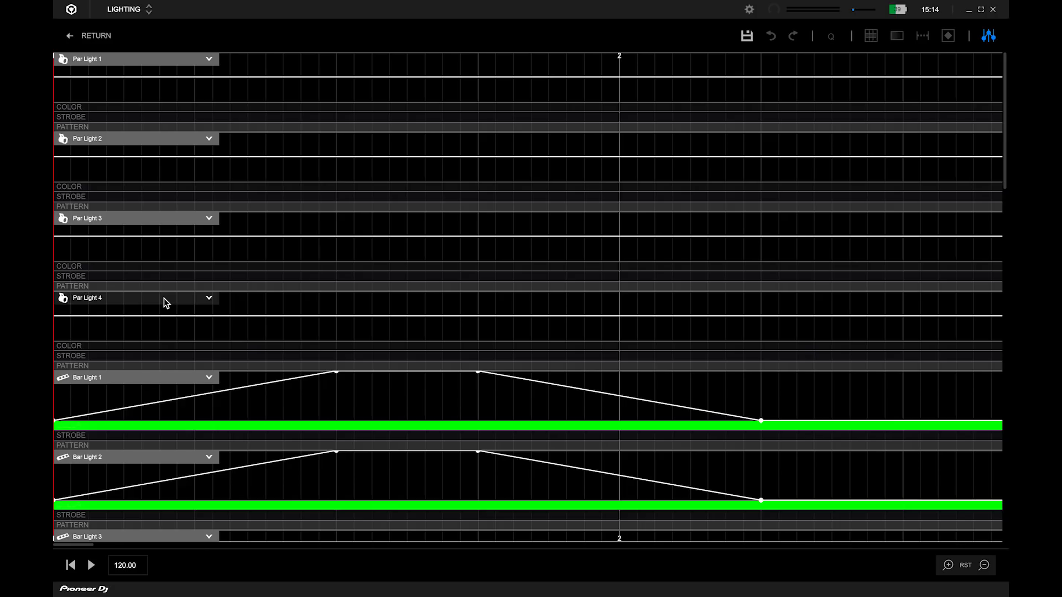
scroll("down", 3)
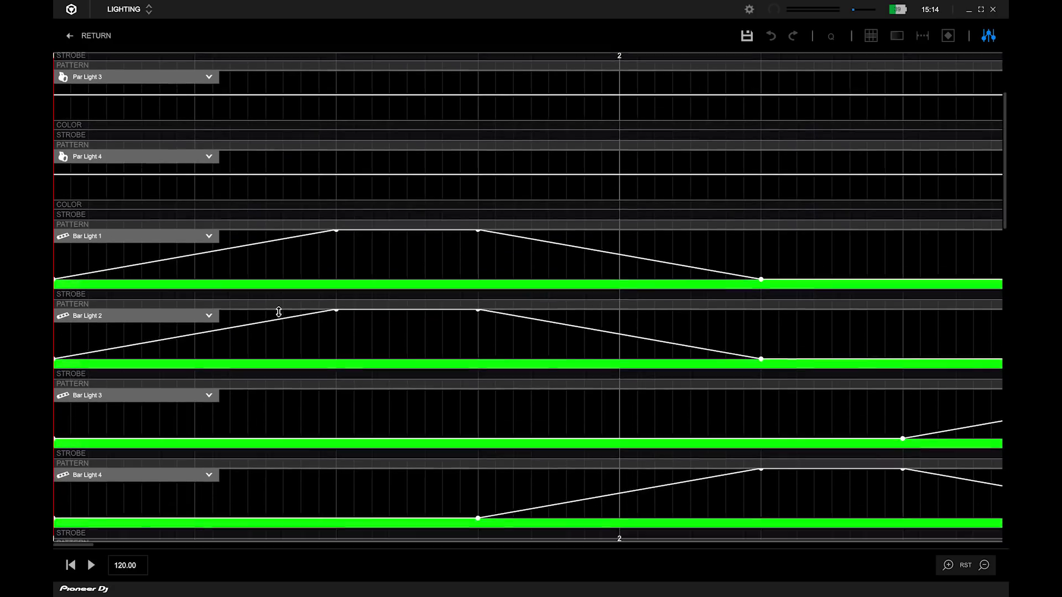
scroll("down", 3)
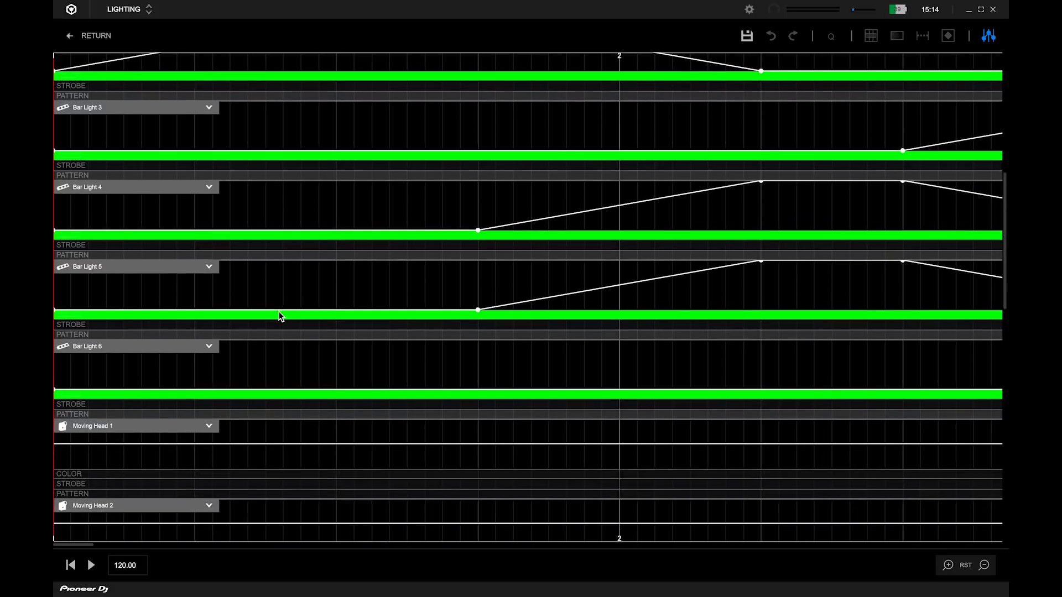
scroll("down", 3)
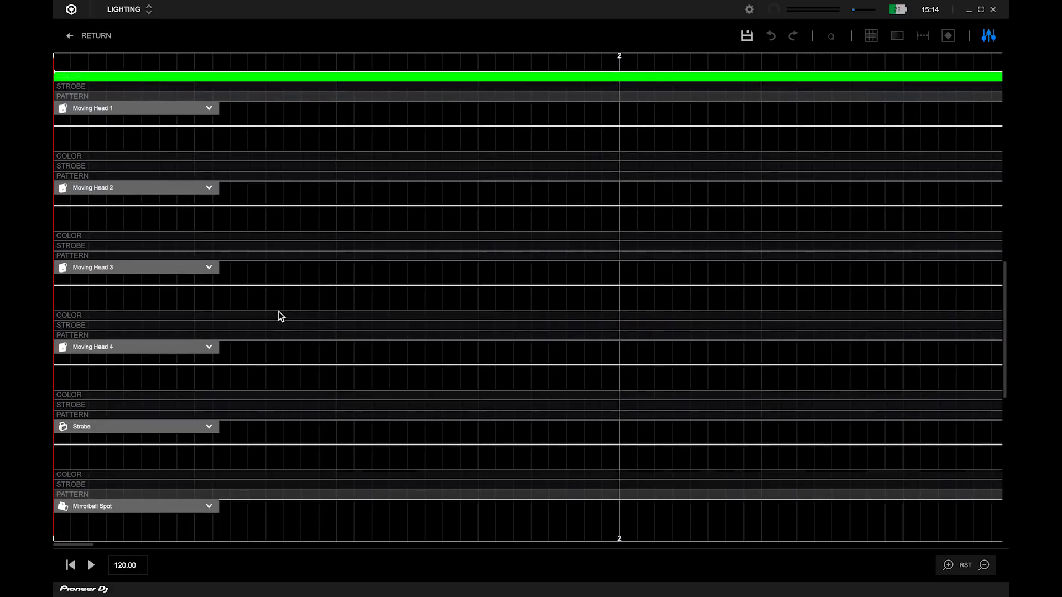
scroll("down", 3)
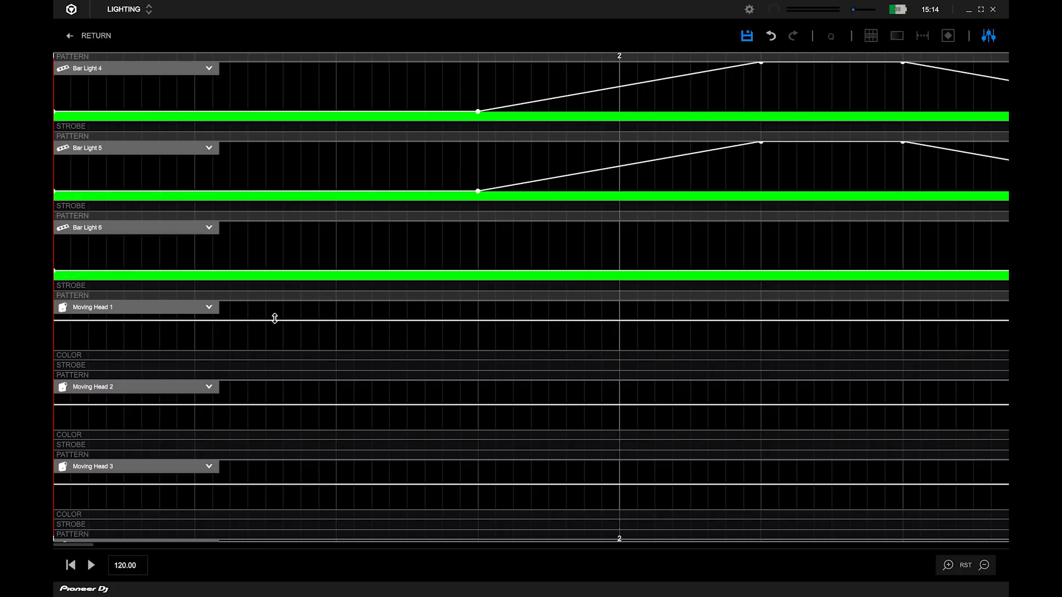
mouse_move(933, 549)
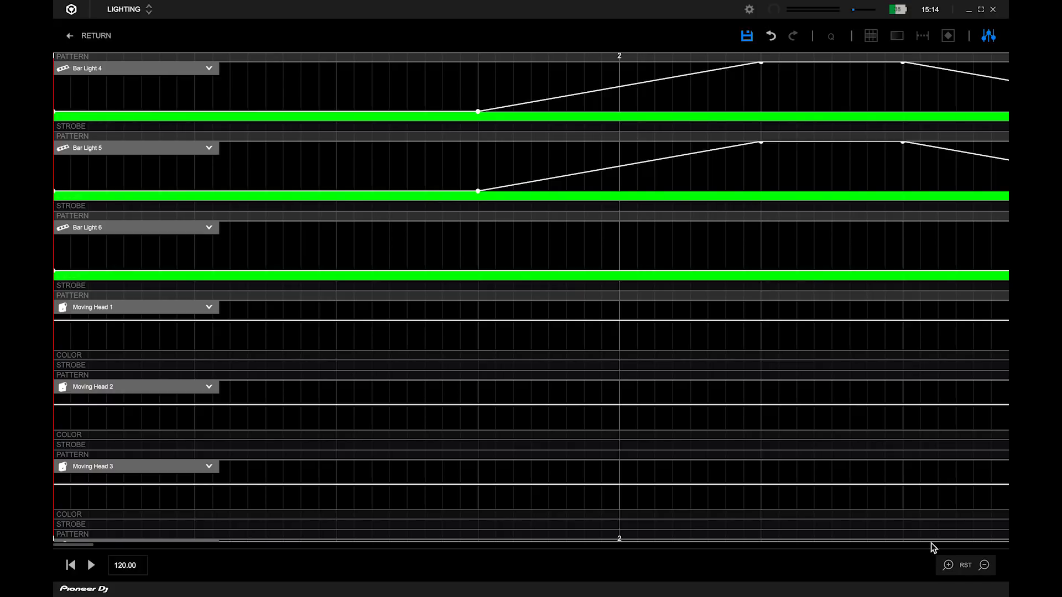
Step: Zoom out, then add Moving Head 1 dimmer points at bars 4 and 5, raising bar 5
left_click(985, 565)
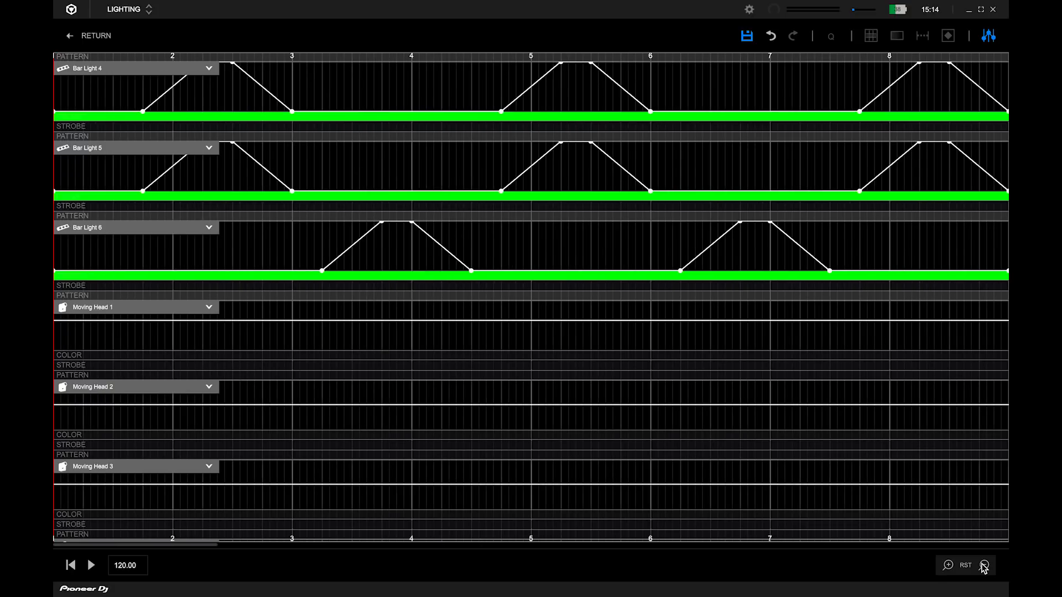
mouse_move(284, 352)
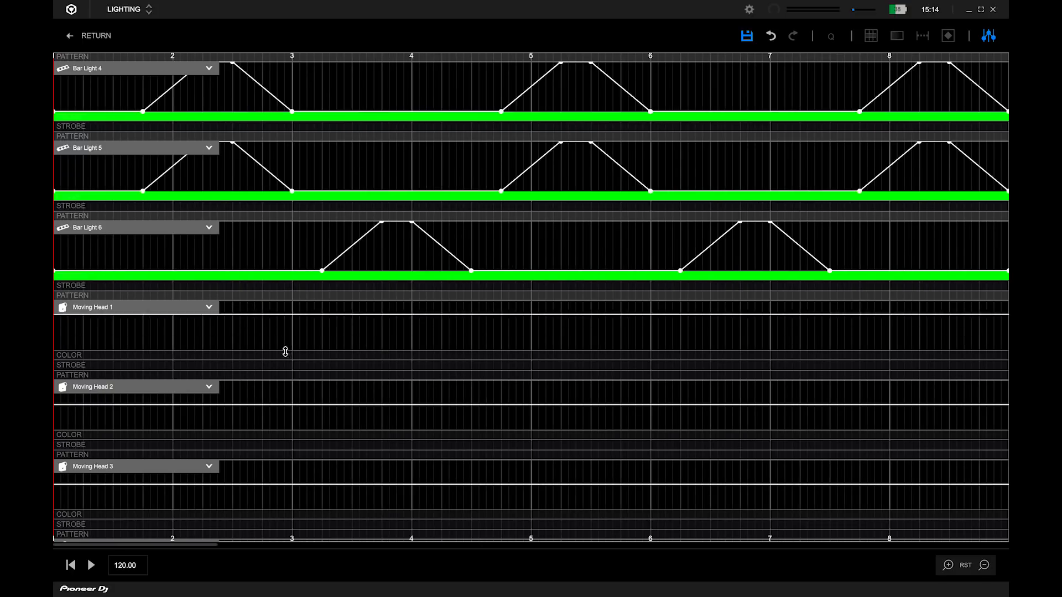
mouse_move(287, 324)
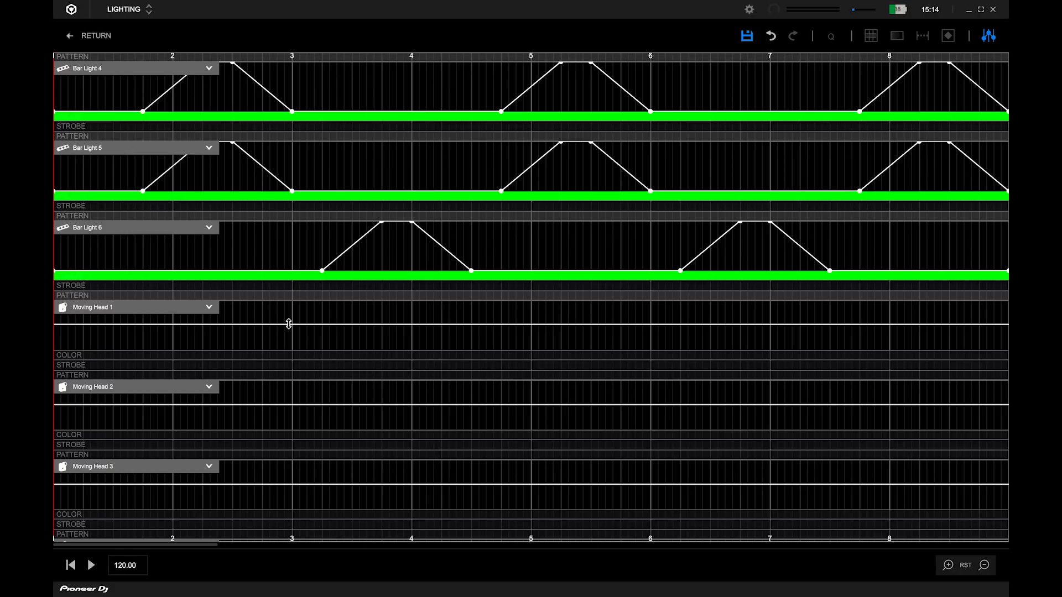
left_click(407, 325)
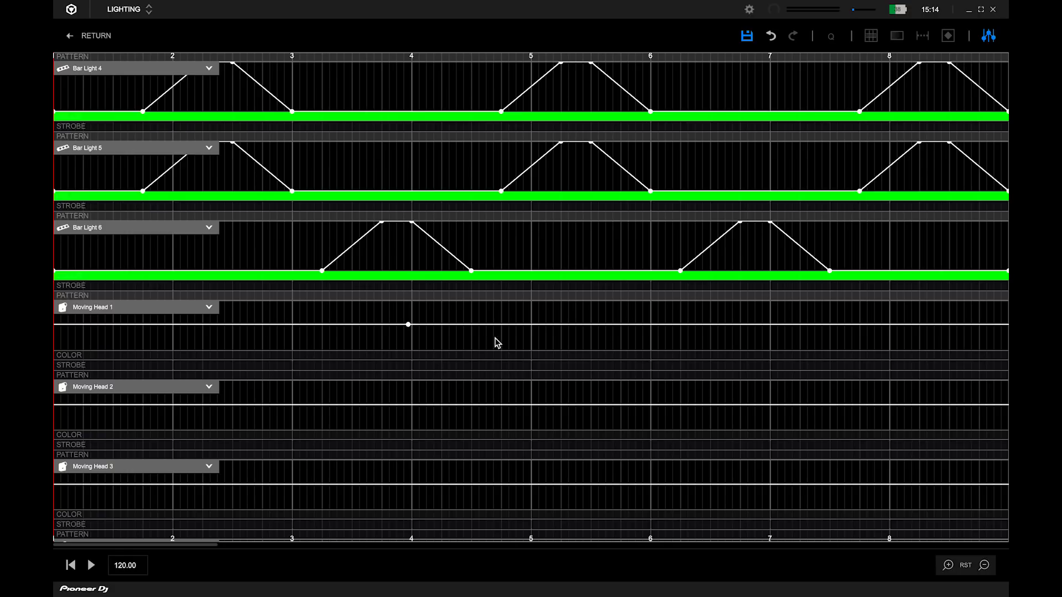
left_click(528, 325)
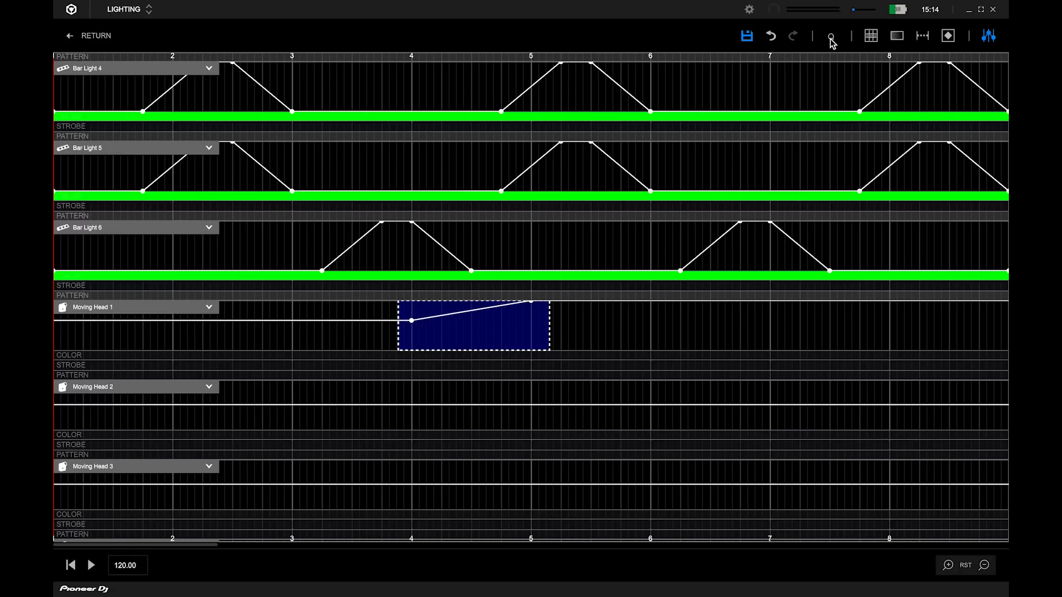
left_click(579, 357)
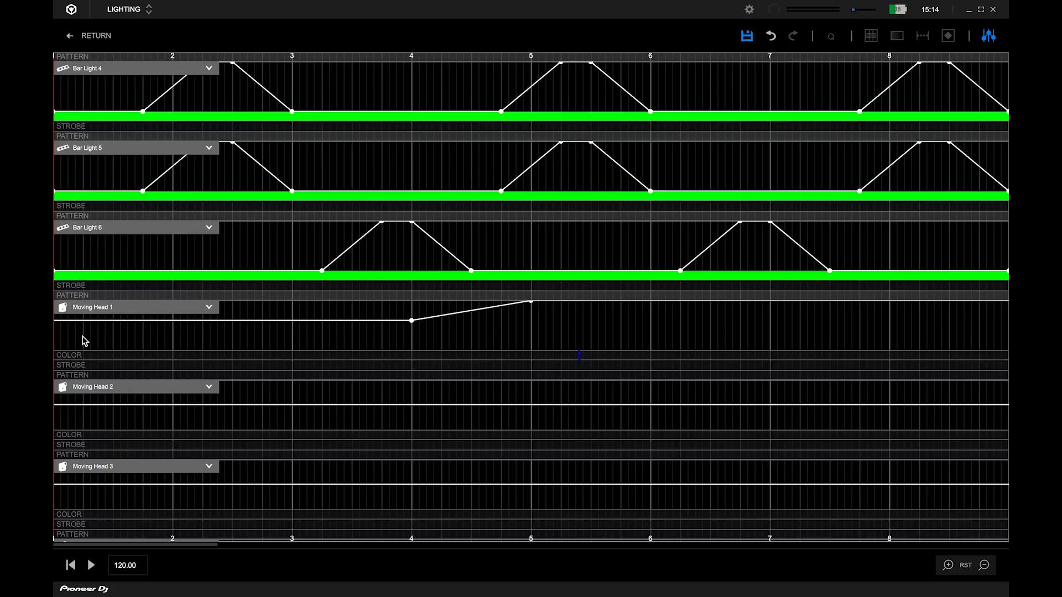
mouse_move(61, 341)
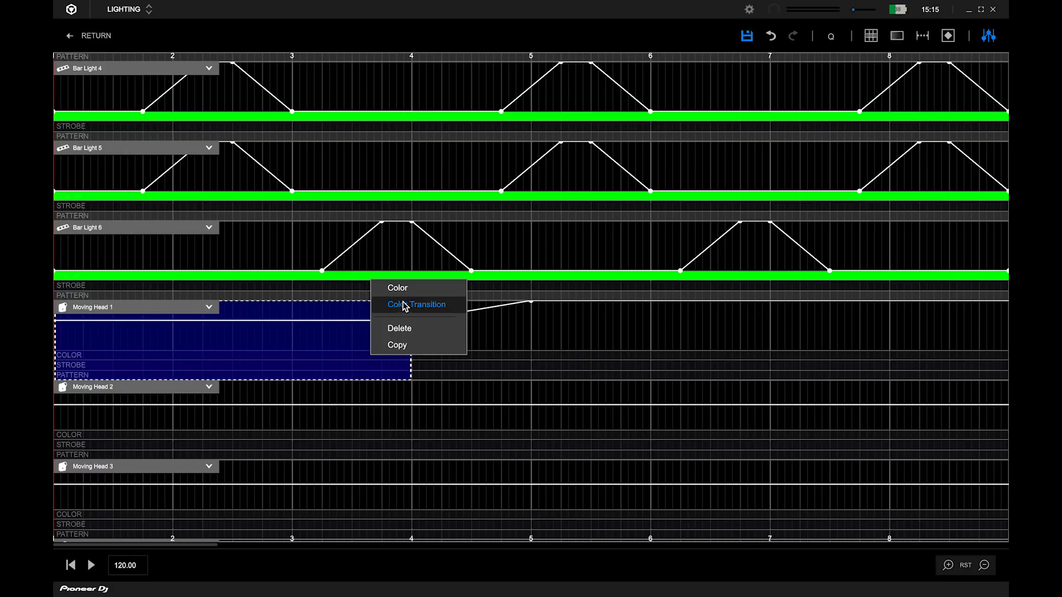
Step: Apply a deep blue Color to Moving Head 1's selected range before bar 4
left_click(398, 287)
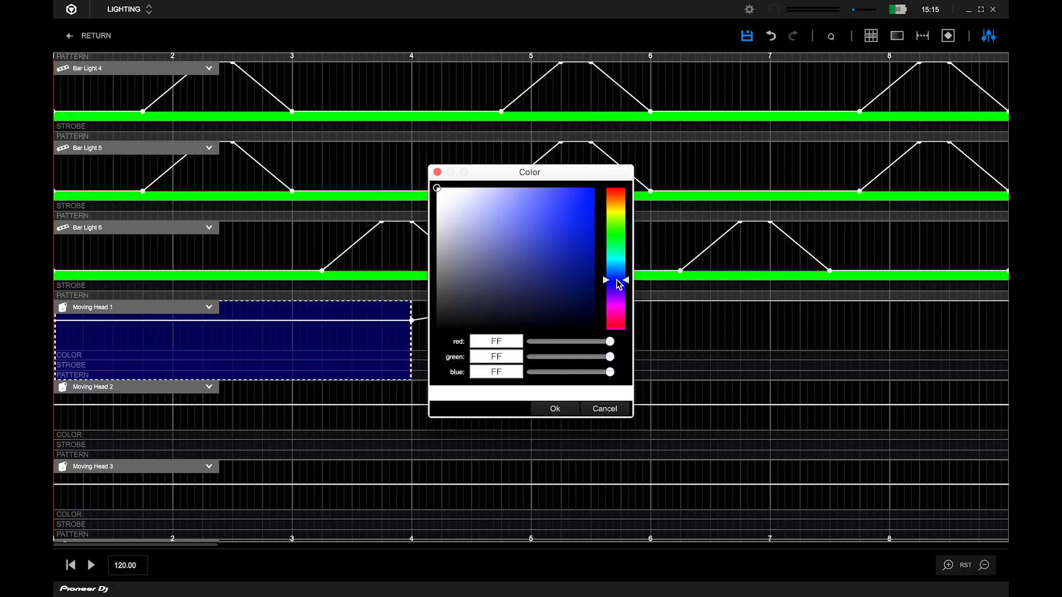
left_click(594, 188)
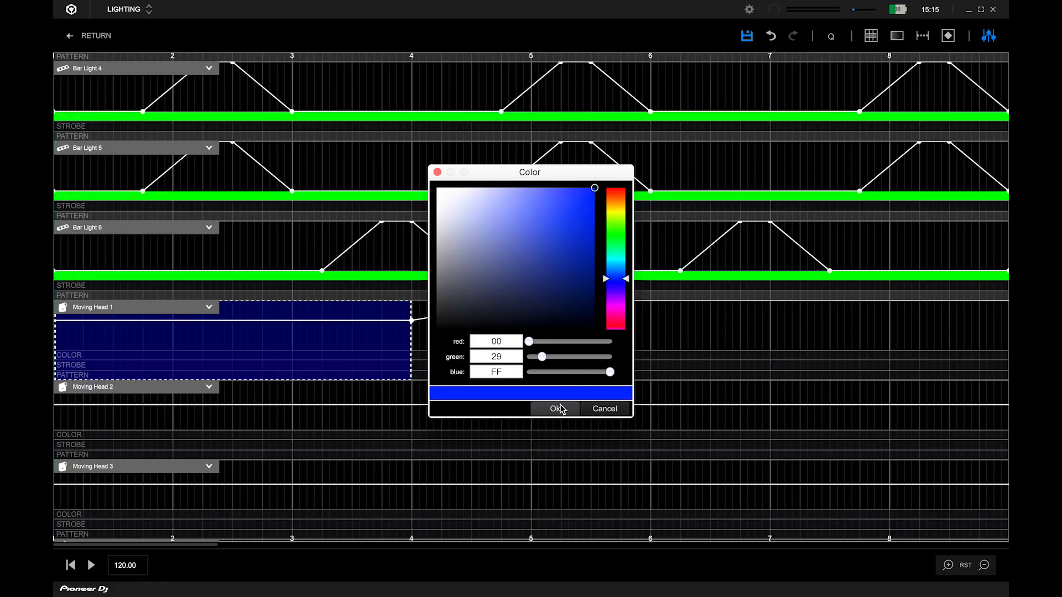
left_click(554, 408)
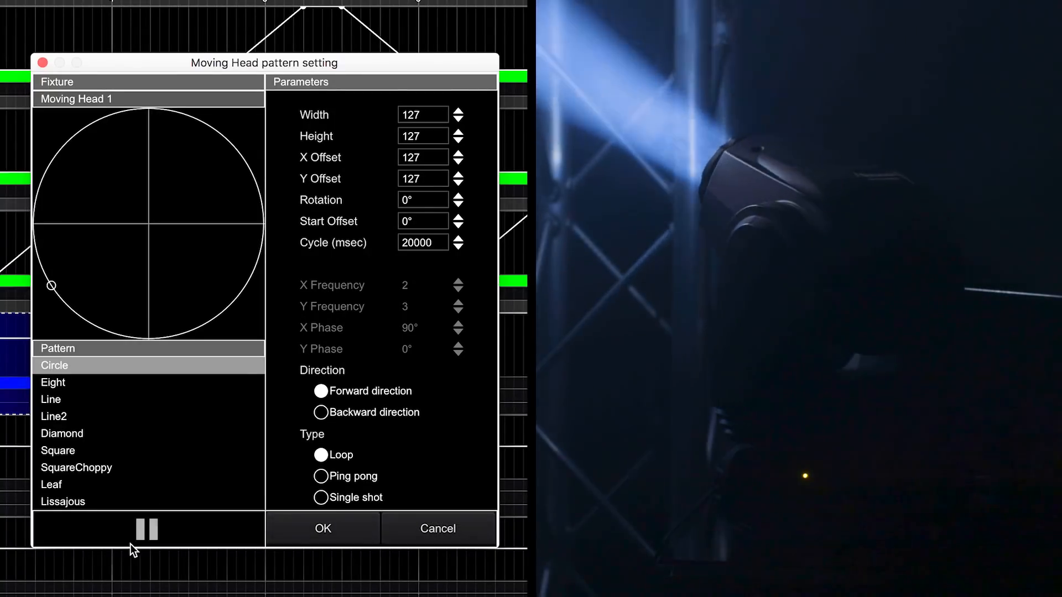
Step: Set Moving Head 1's pattern to Diamond, Backward direction, 10000 ms cycle
left_click(53, 383)
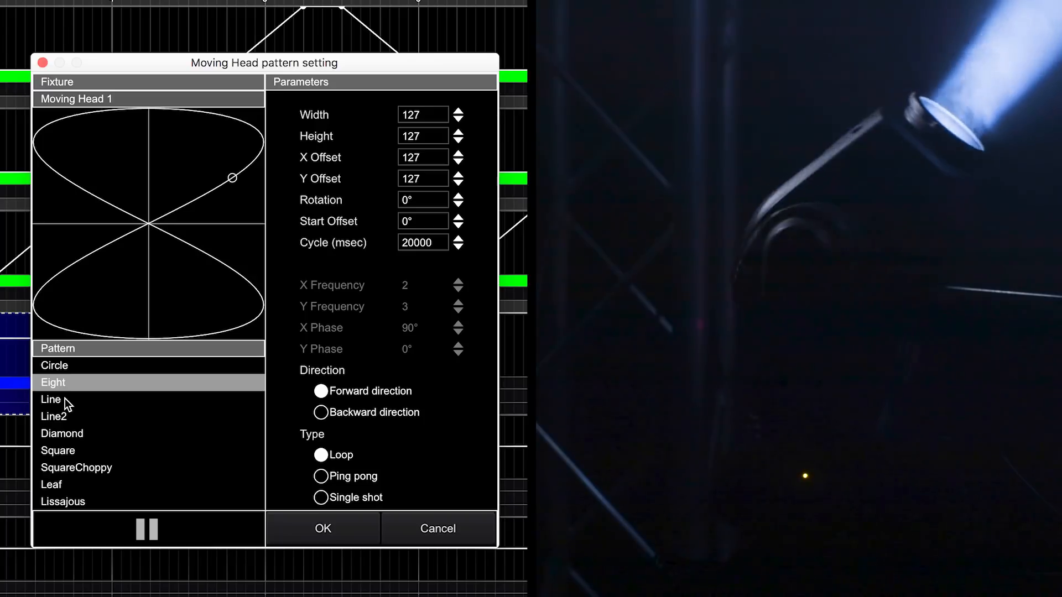
left_click(50, 399)
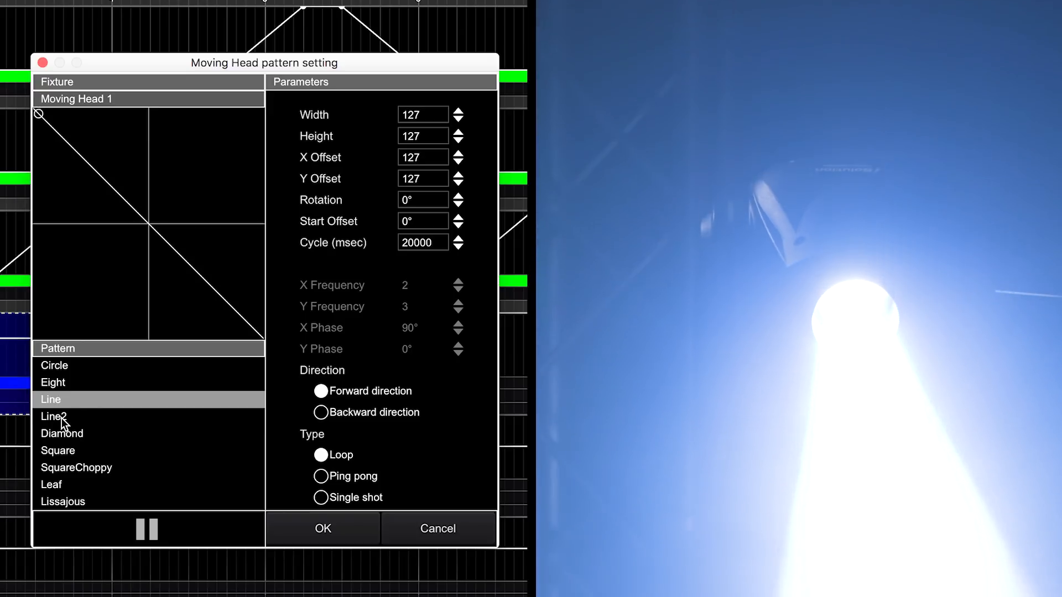
left_click(62, 434)
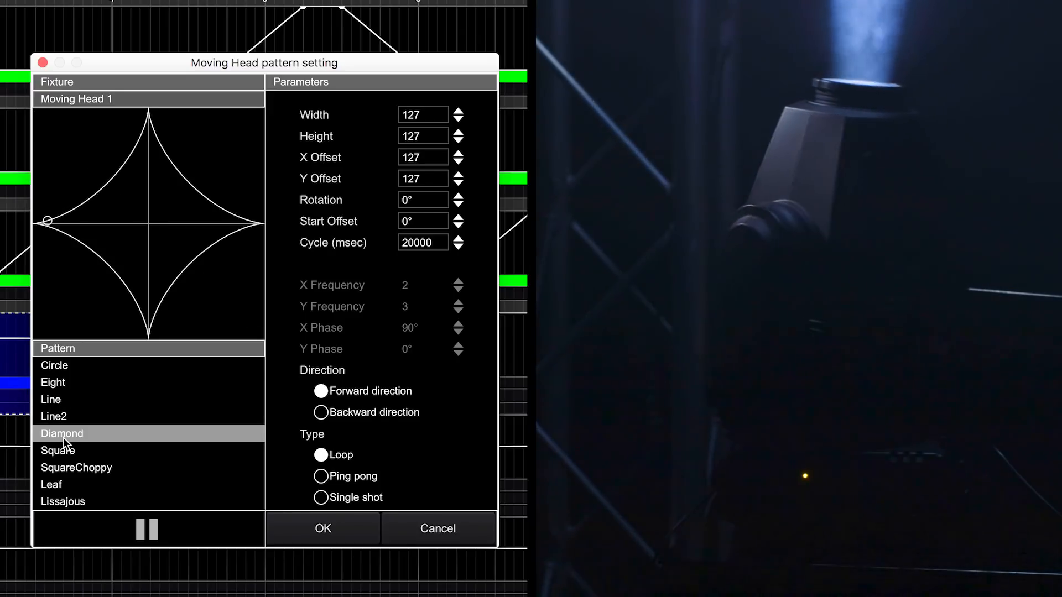
left_click(320, 413)
type("1")
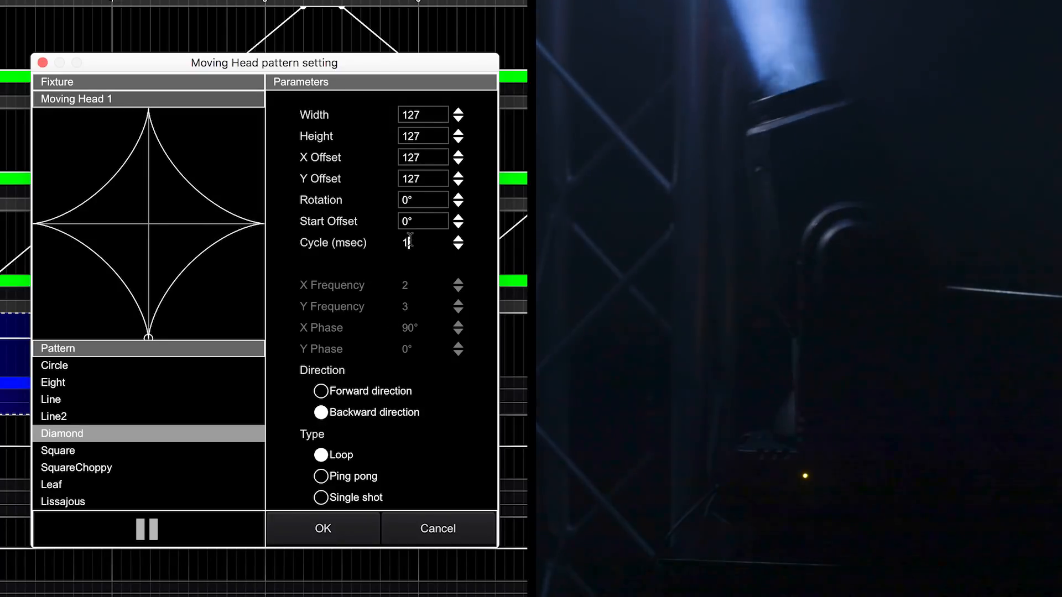
type("0000")
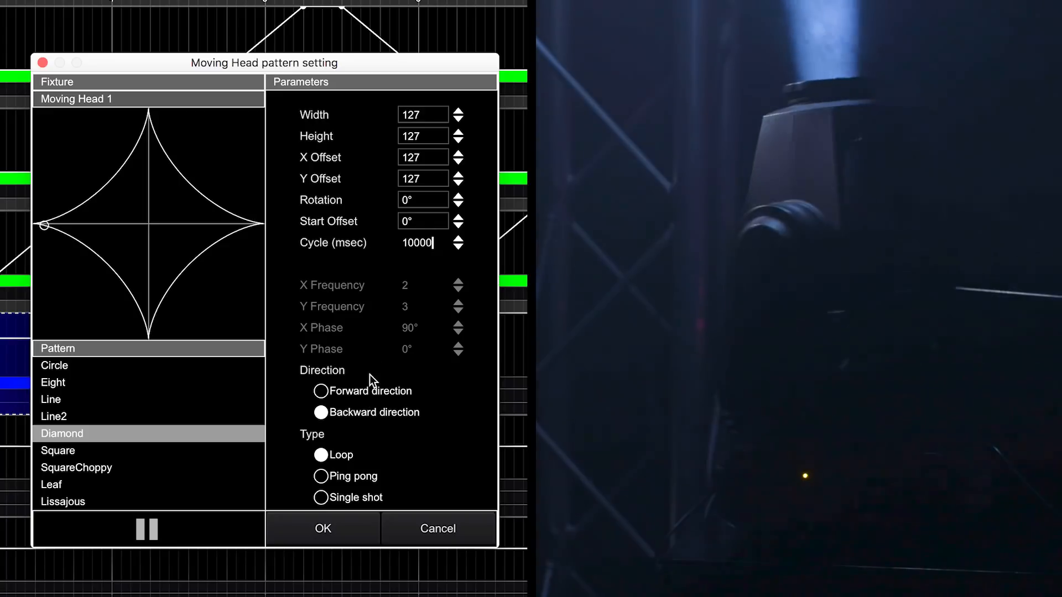
left_click(323, 529)
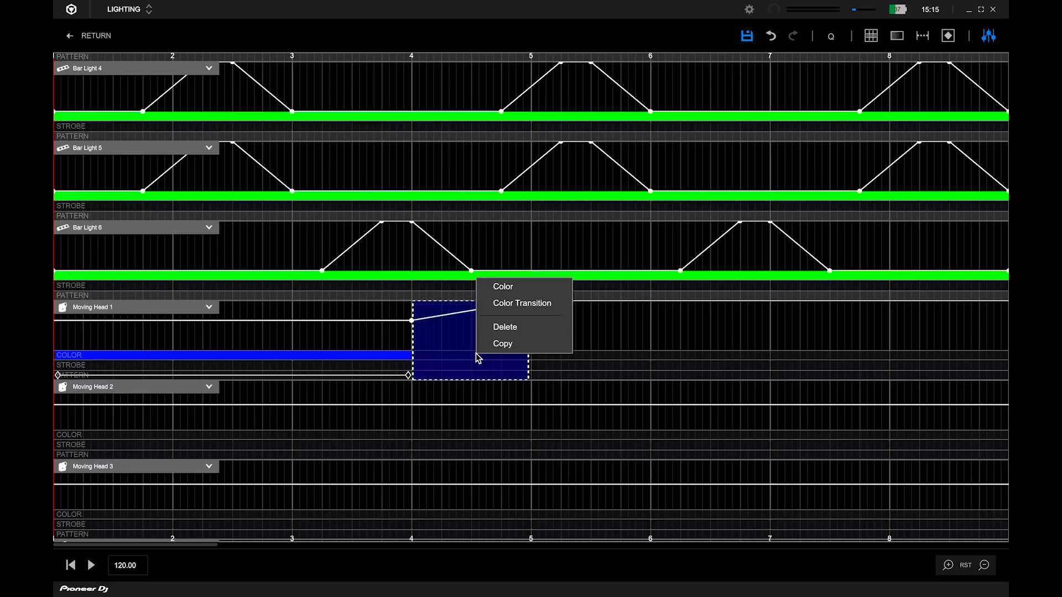
Step: Add a blue-to-red Color Transition over bars 4–5, followed by a Diamond pattern
left_click(521, 302)
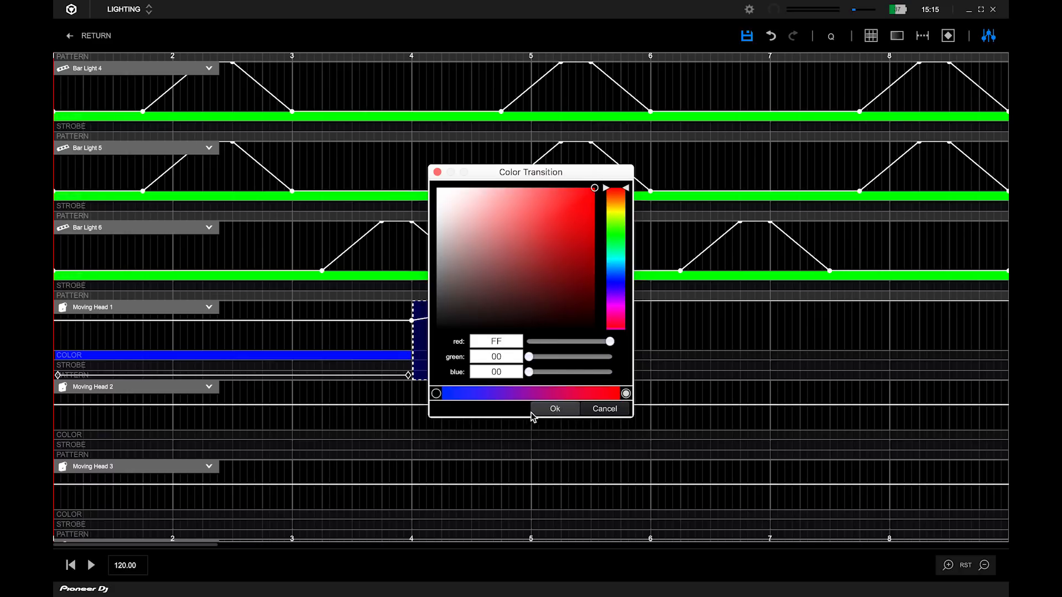
left_click(555, 408)
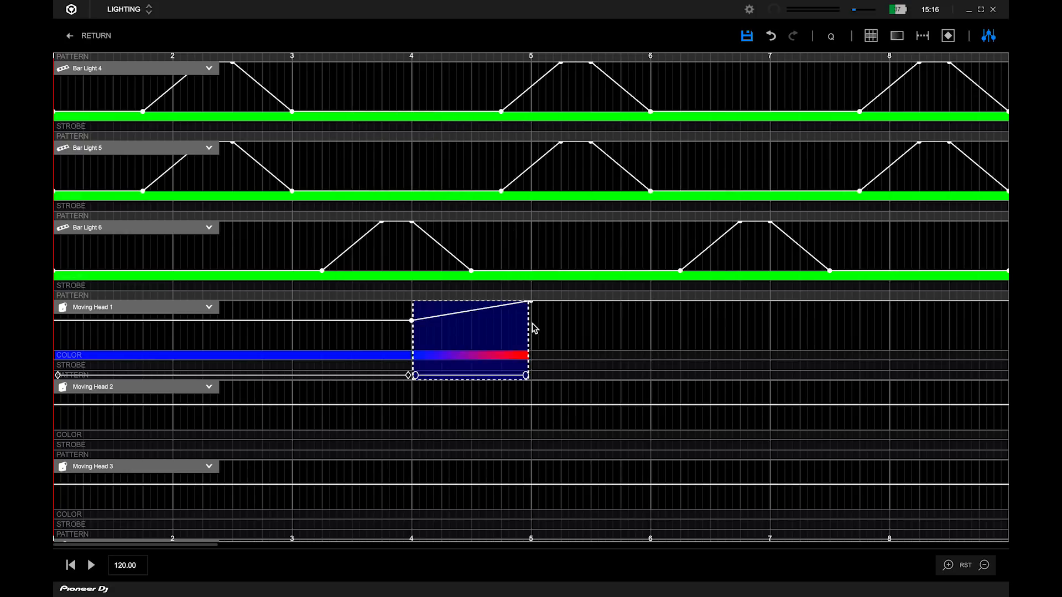
double_click(470, 338)
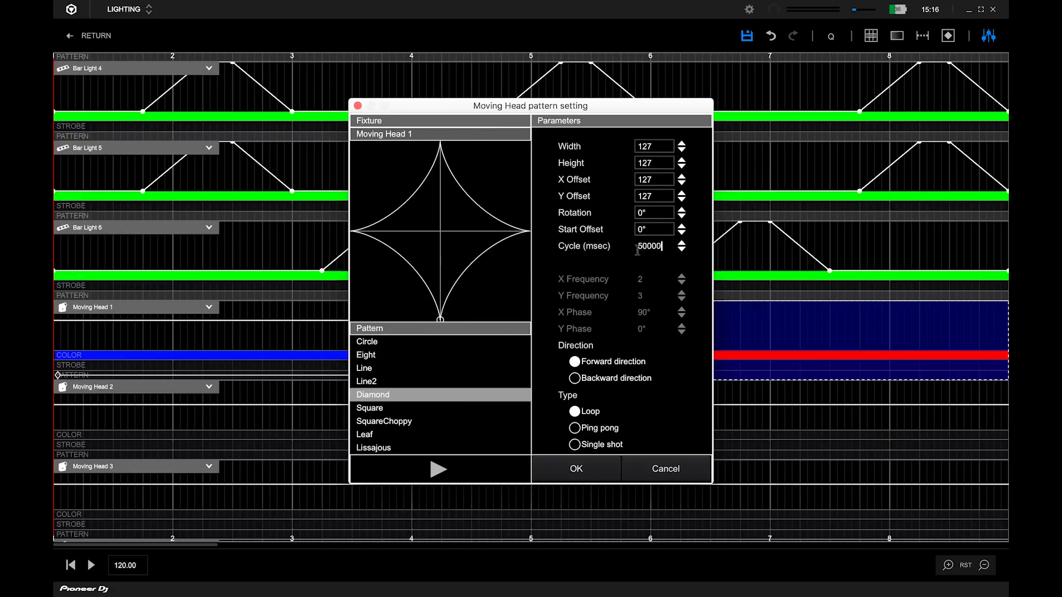
left_click(576, 468)
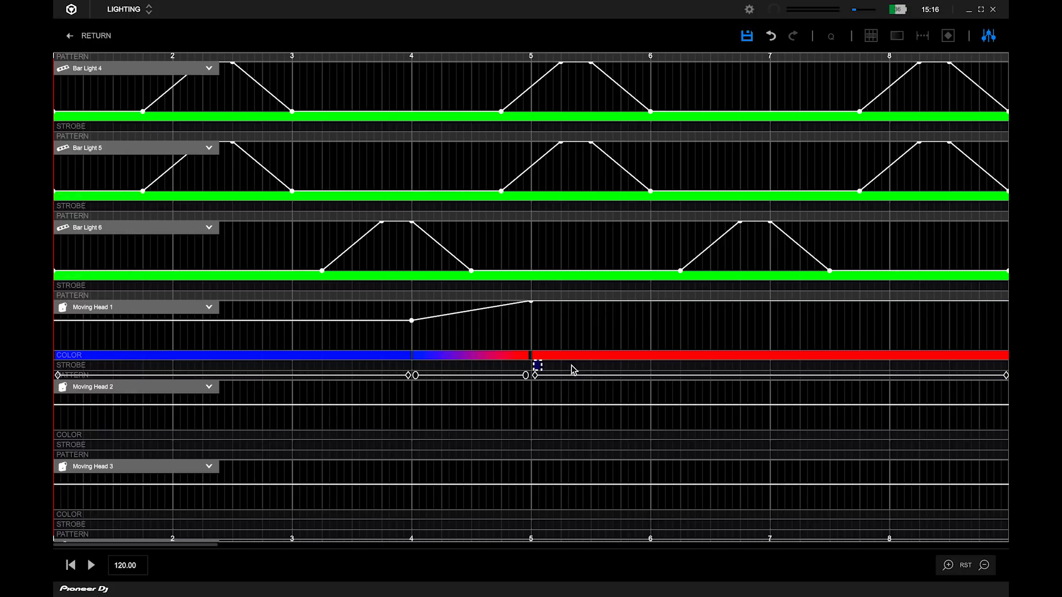
Step: Add a Strobe across bars 5–6 on Moving Head 1 at 97%/95% levels
right_click(535, 366)
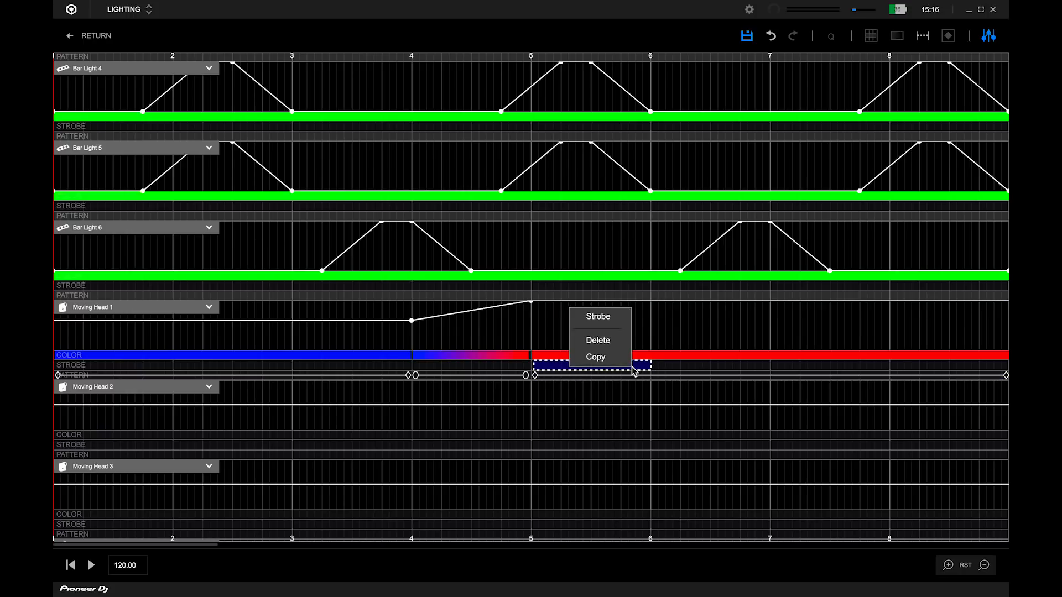
left_click(597, 316)
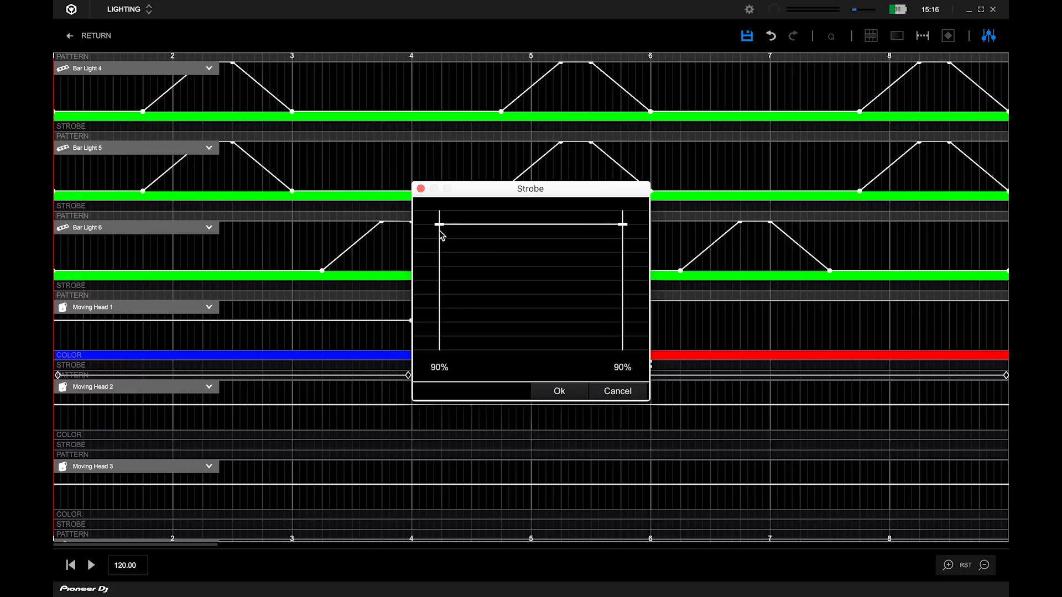
left_click_drag(439, 224, 439, 217)
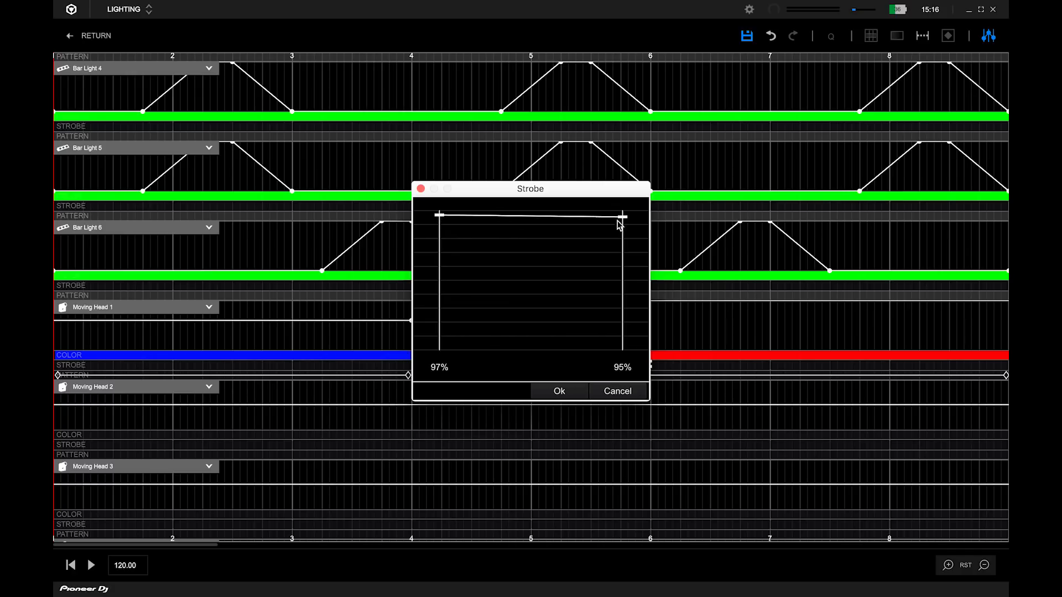
left_click(559, 391)
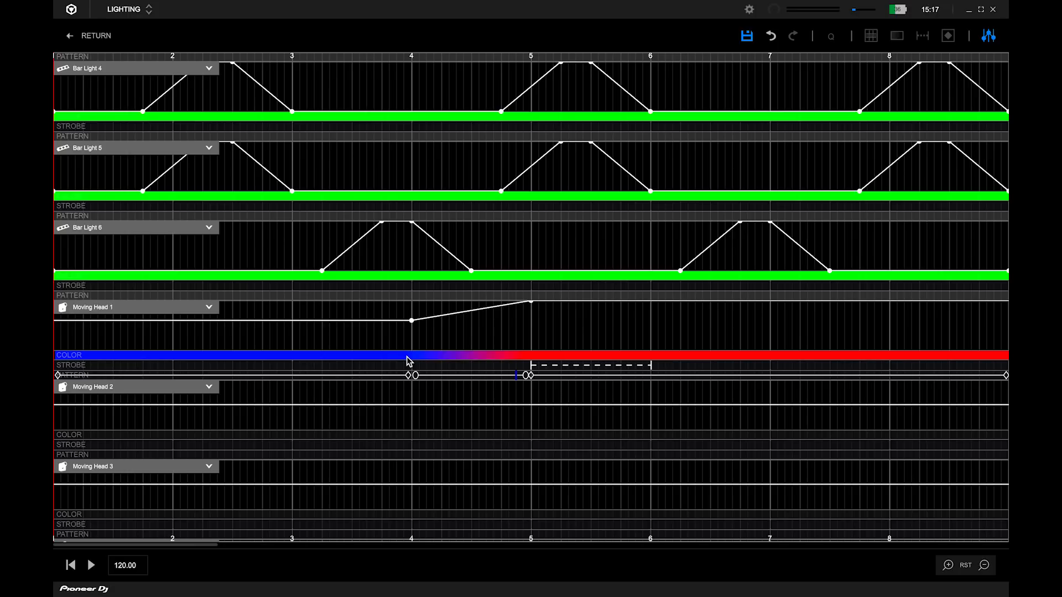
mouse_move(633, 210)
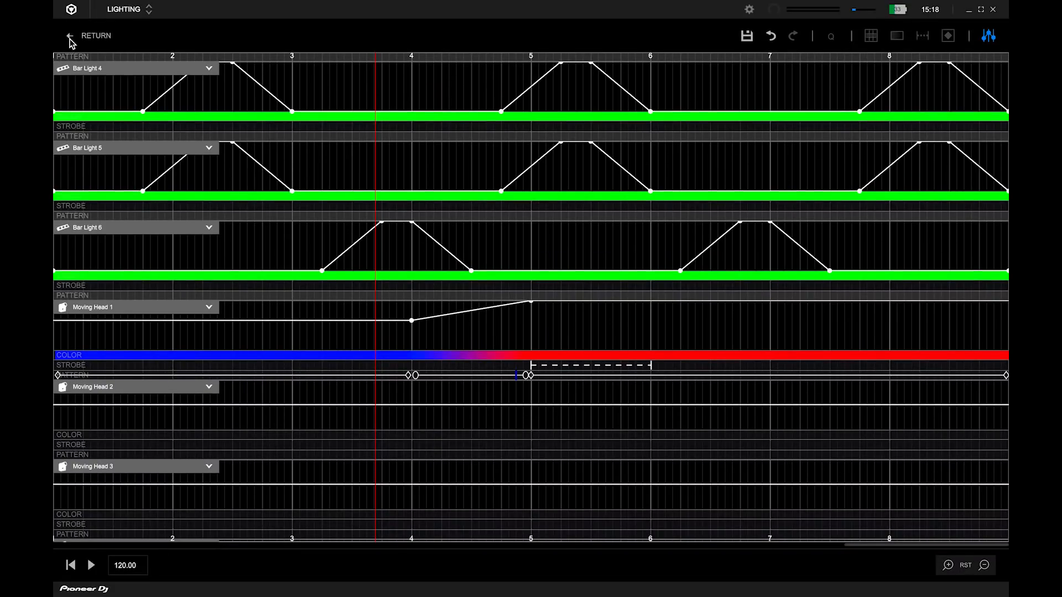
Step: Return from the scene editor and scroll to the end of the scene grid
left_click(70, 35)
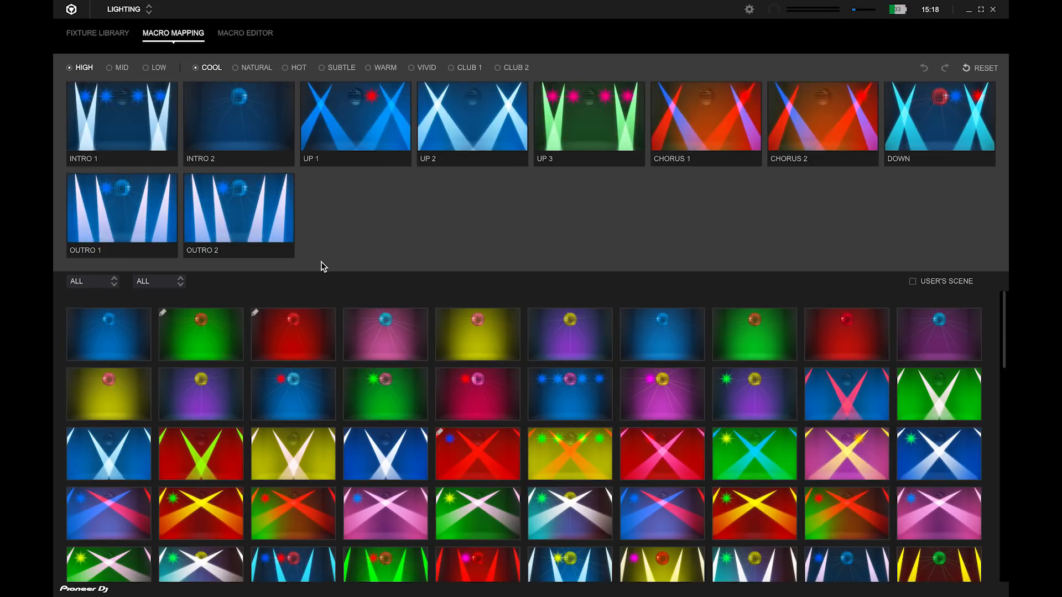
scroll("down", 3)
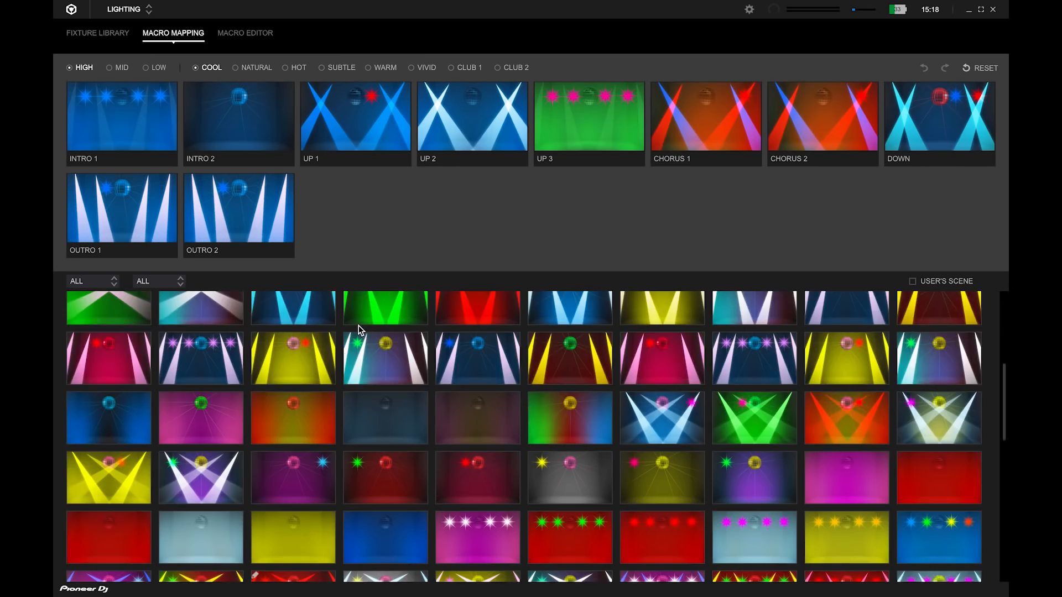
scroll("down", 3)
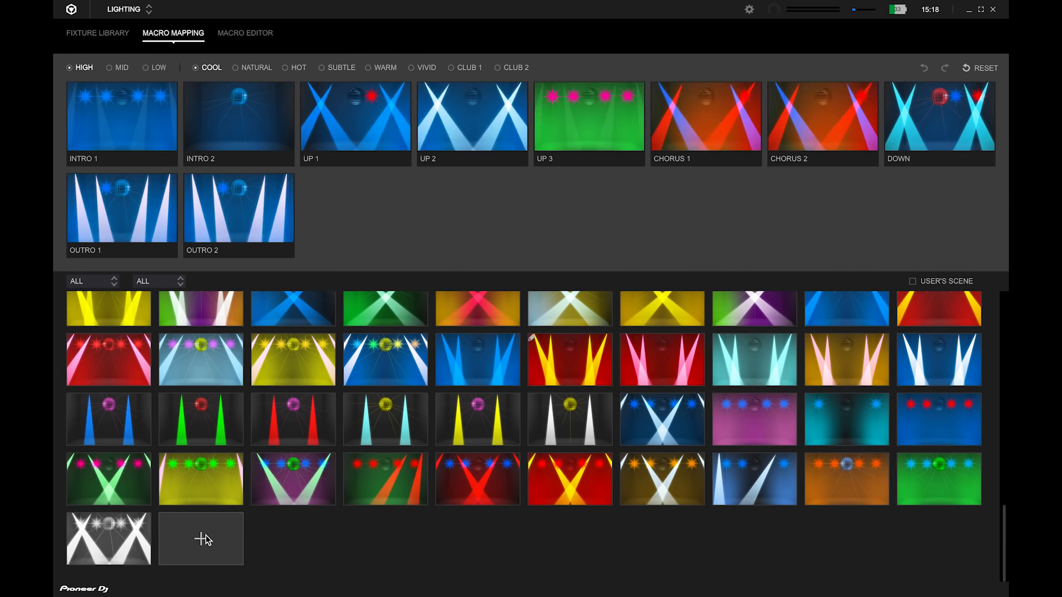
Step: Create a blank 4-bar scene titled 'Short Lighting'
left_click(200, 538)
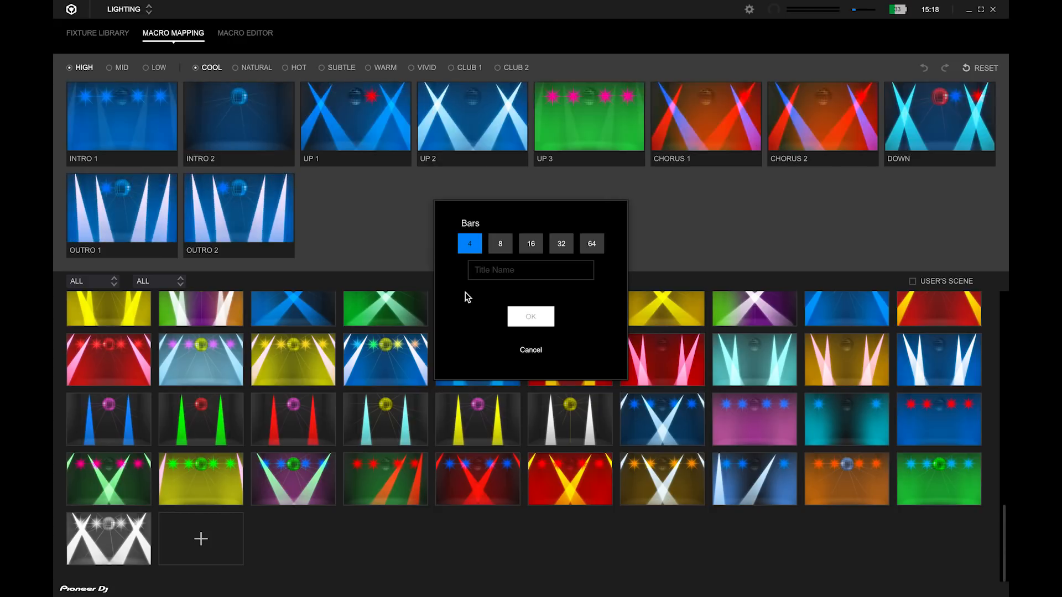
left_click(530, 270)
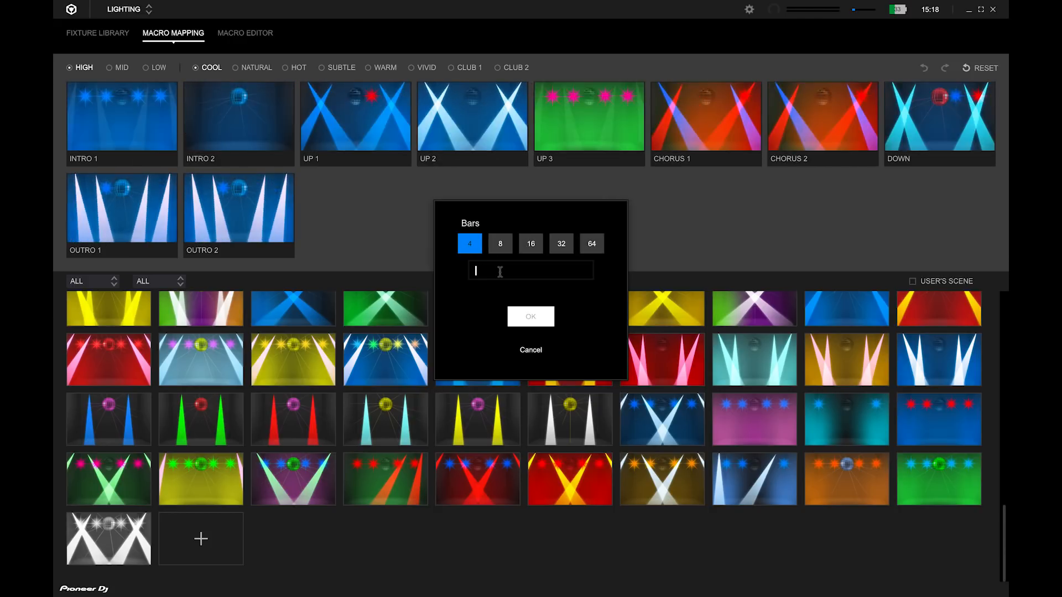
type("Short")
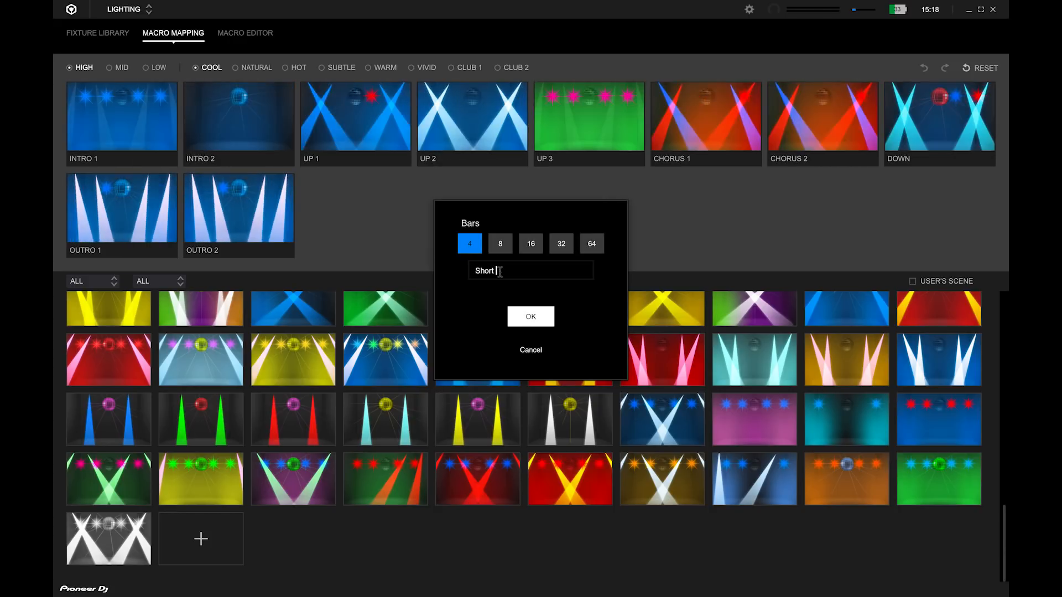
type("Lighting")
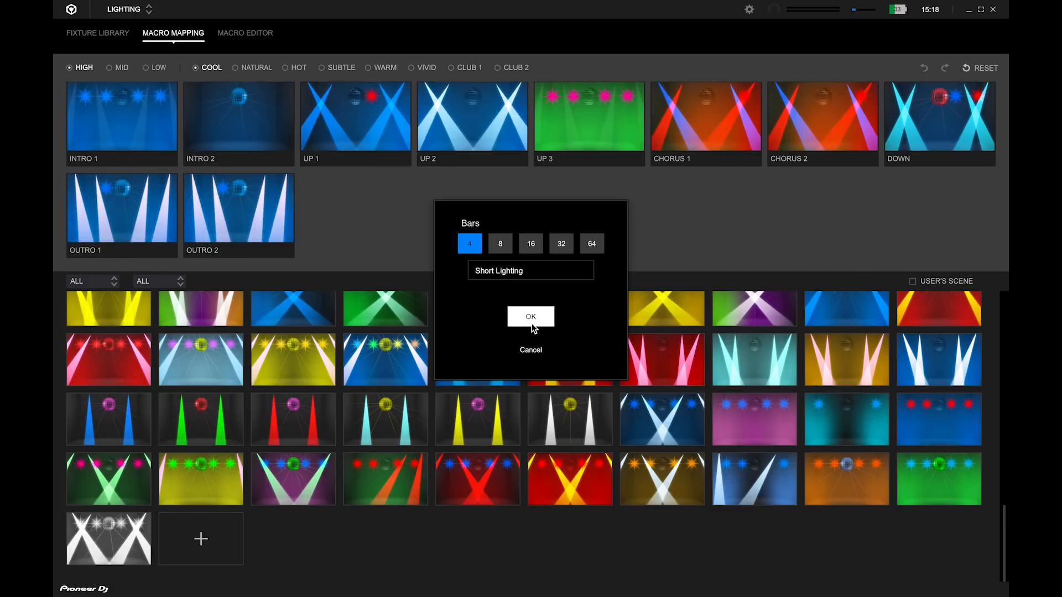
left_click(530, 317)
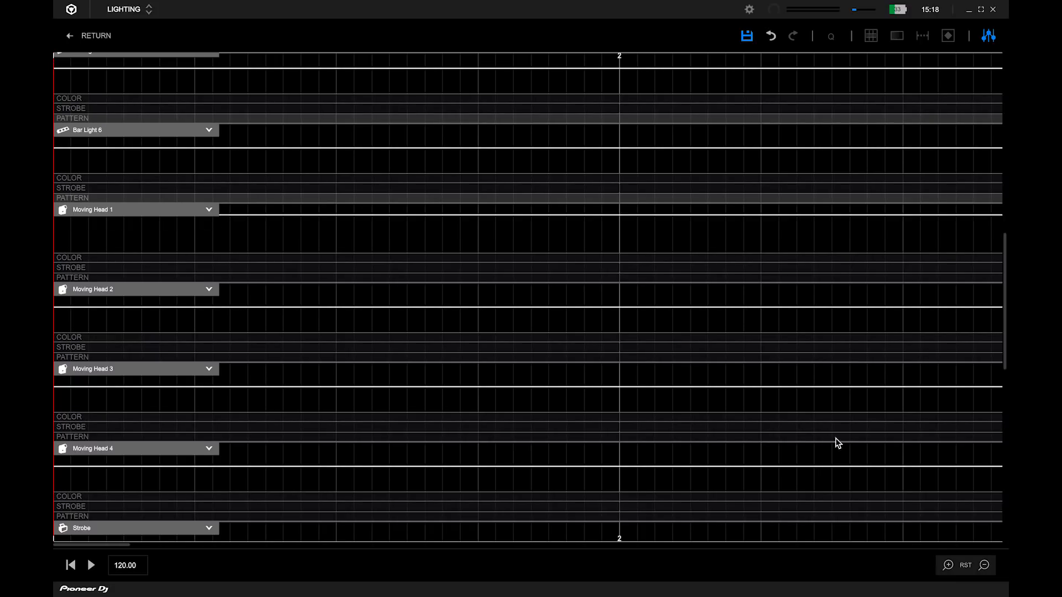
Step: Give Moving Head 1 a Color Transition and Eight pattern, then play the scene
right_click(414, 244)
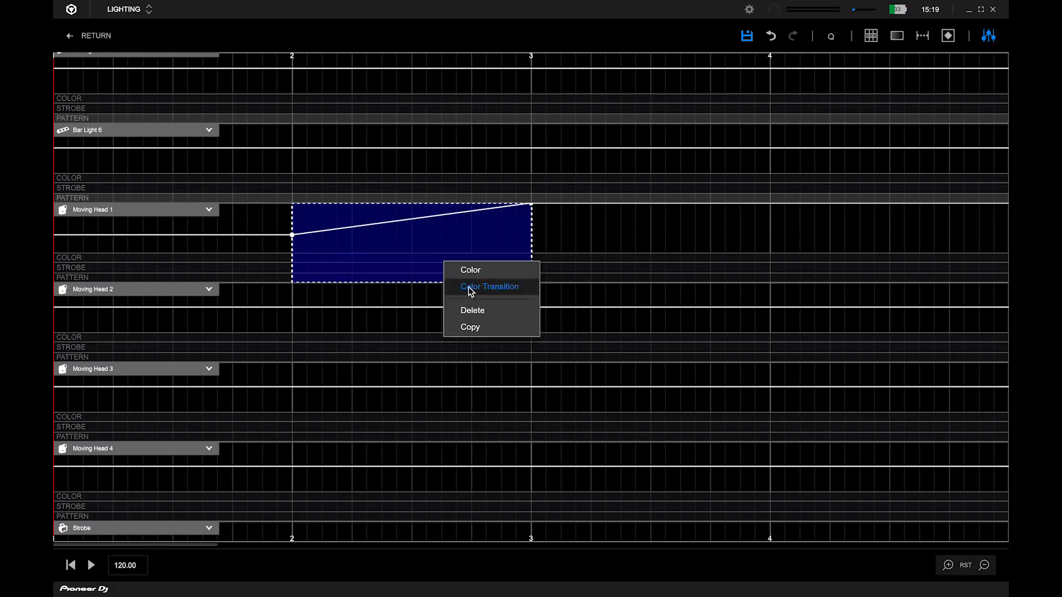
left_click(489, 286)
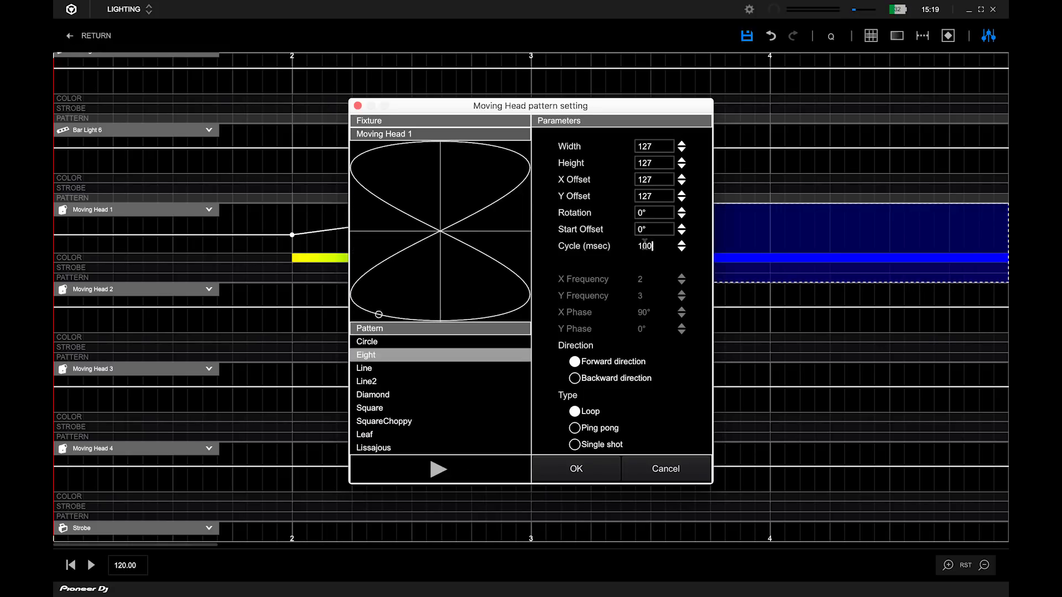
left_click(575, 468)
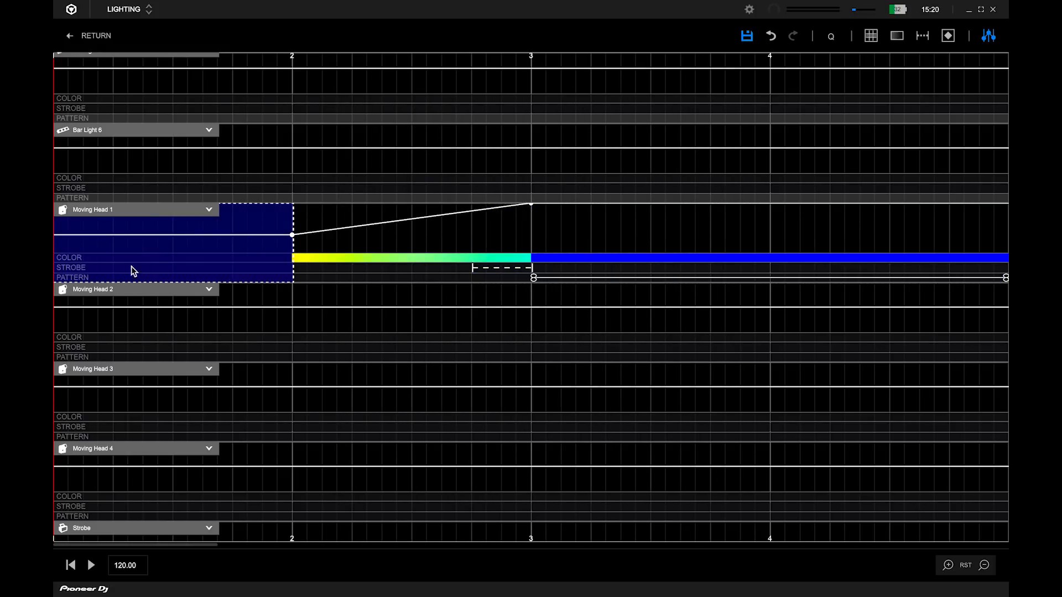
left_click(747, 36)
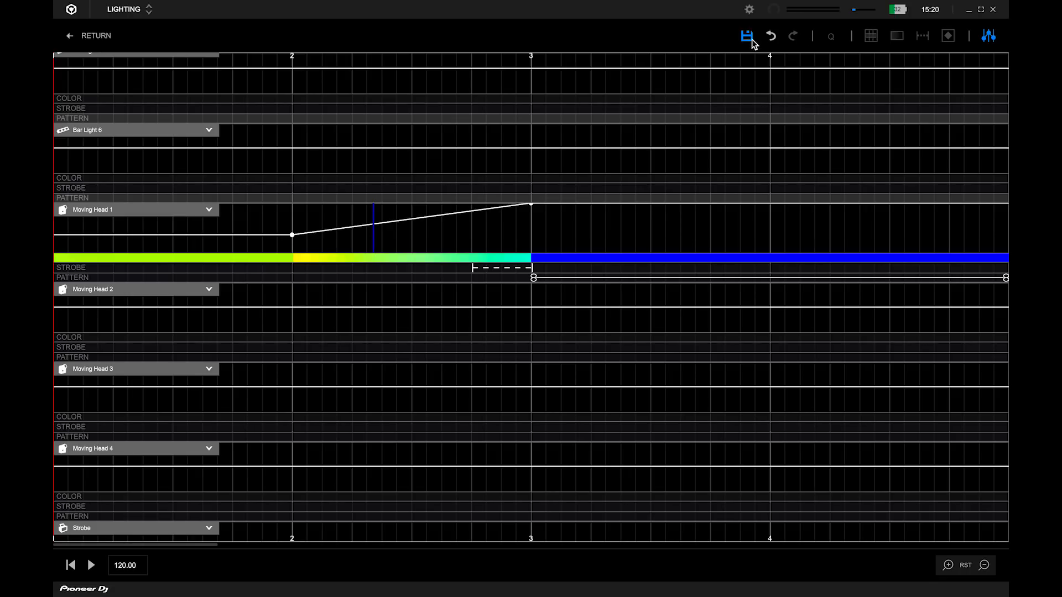
left_click(91, 565)
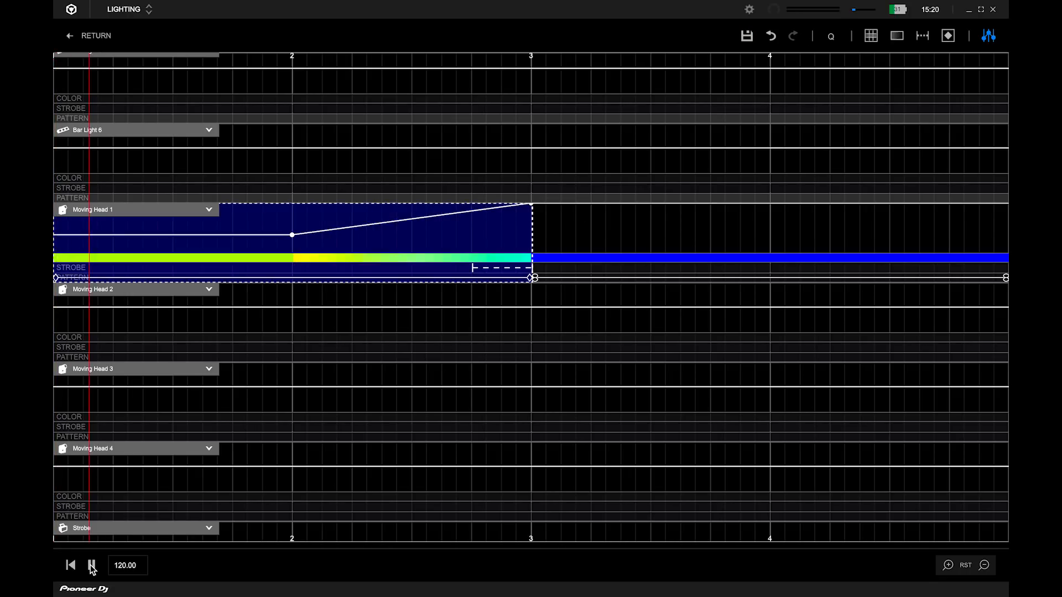